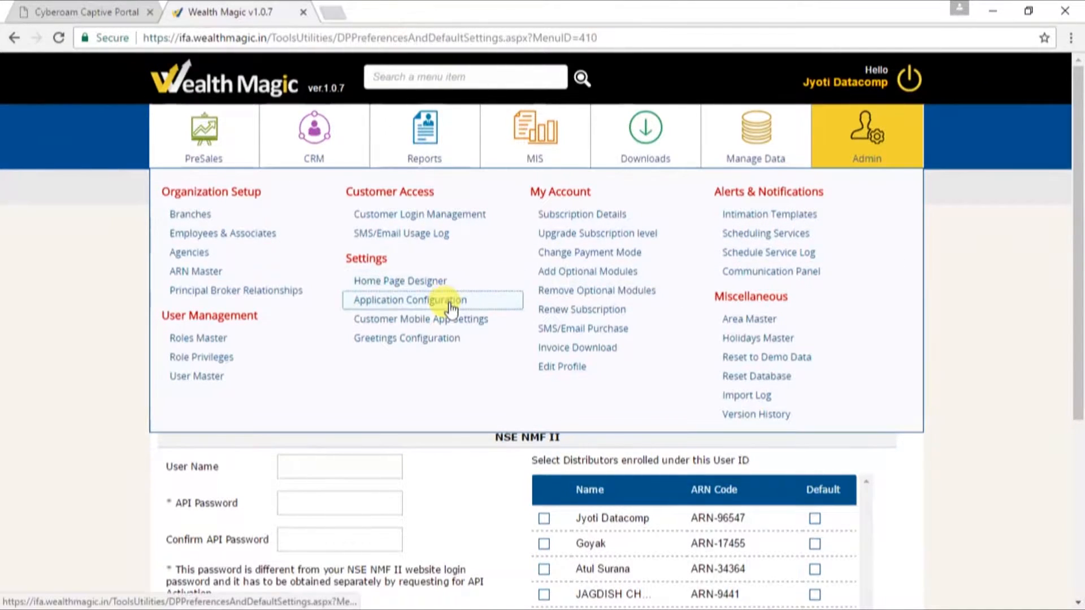
# Step: Open Application Configuration from the Admin settings group
pyautogui.click(408, 299)
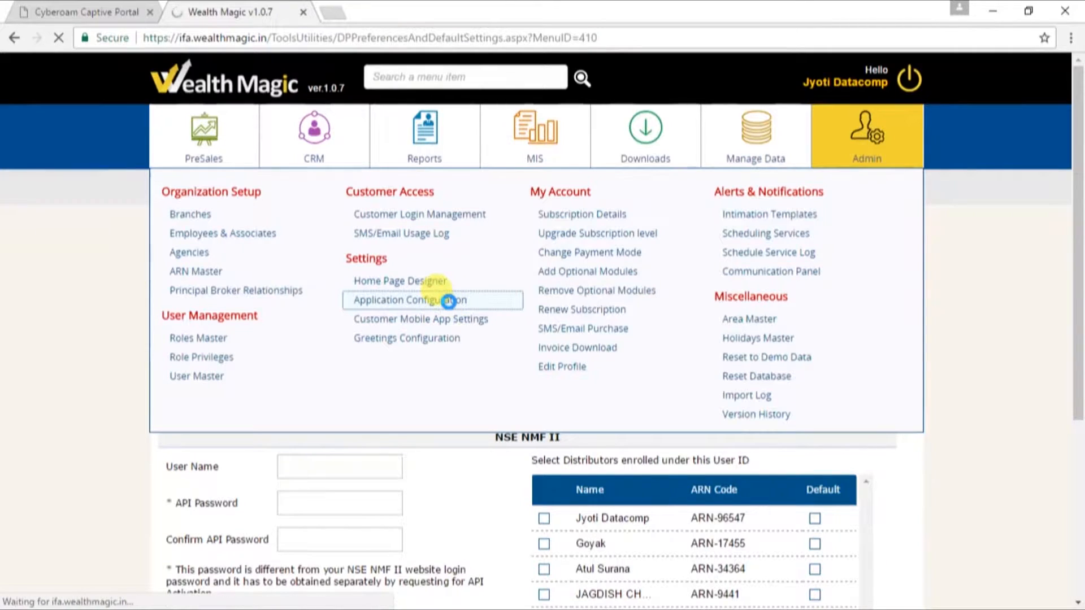
pyautogui.click(409, 300)
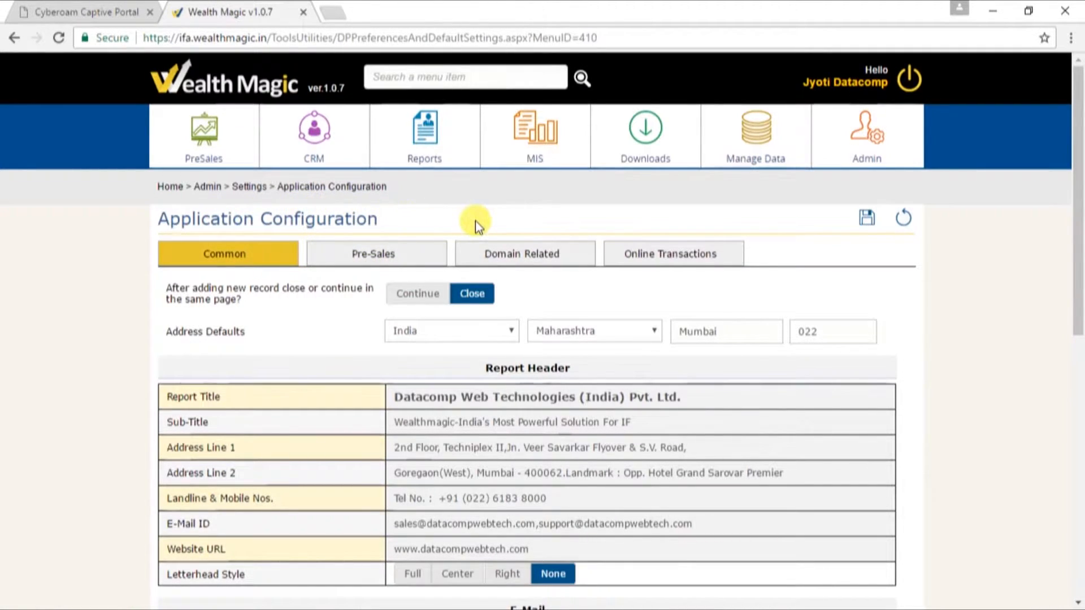
pyautogui.click(671, 253)
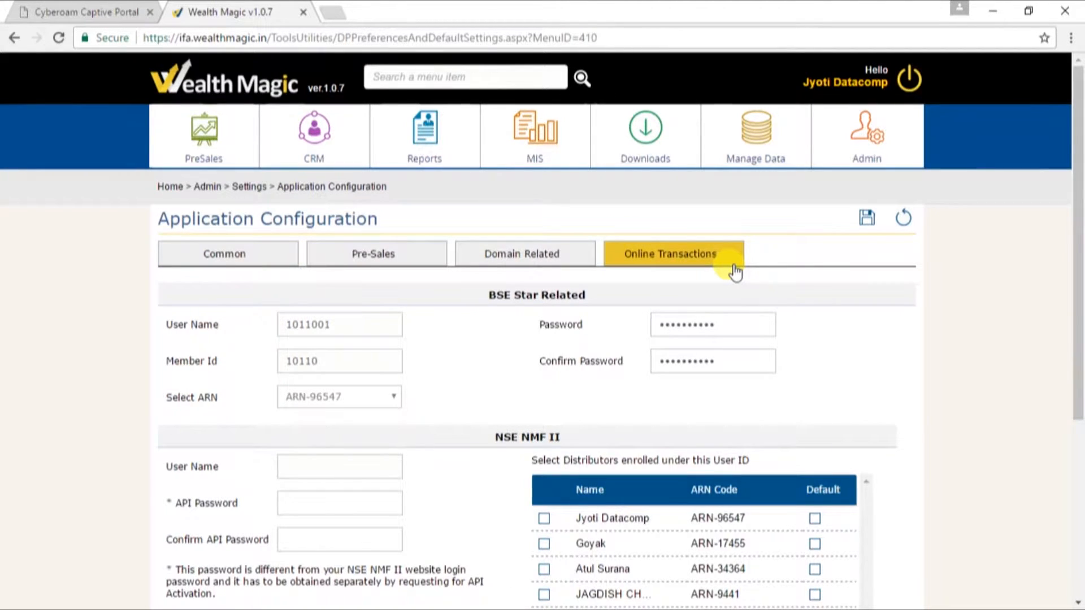
pyautogui.click(339, 324)
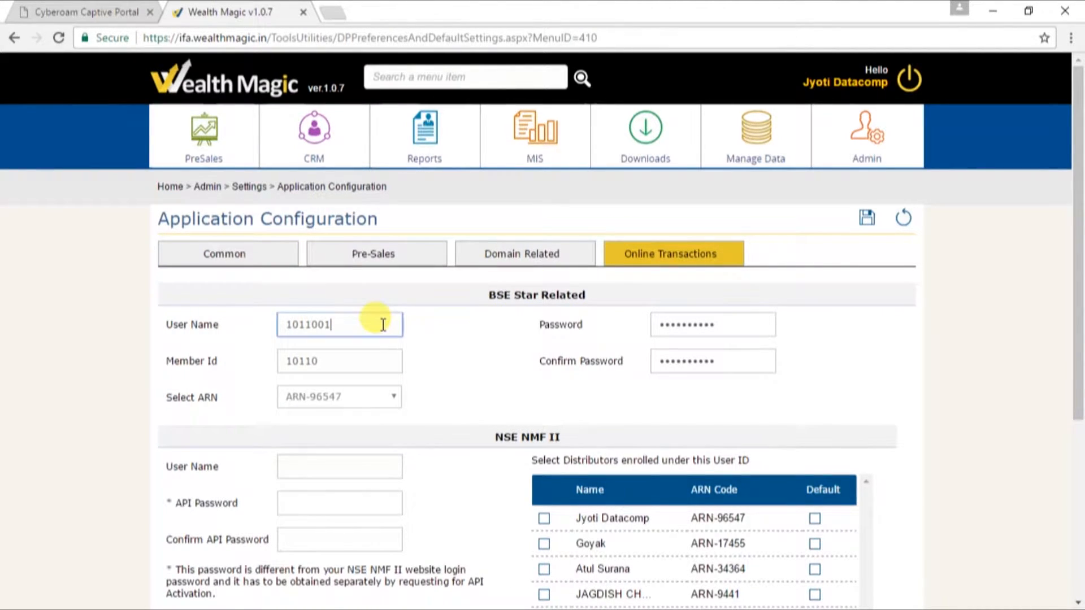
pyautogui.click(338, 361)
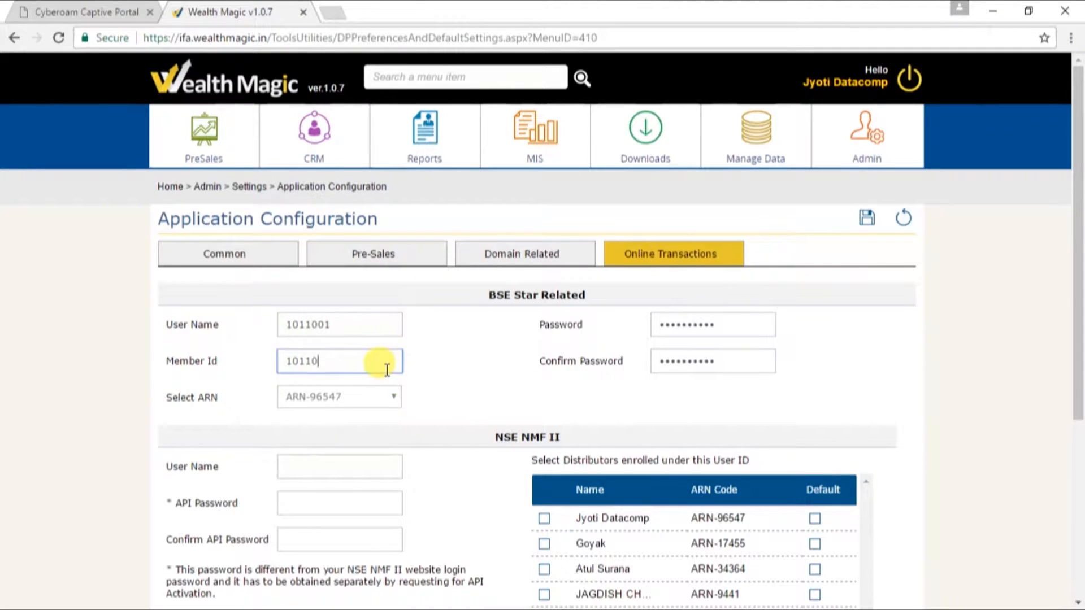
pyautogui.click(339, 397)
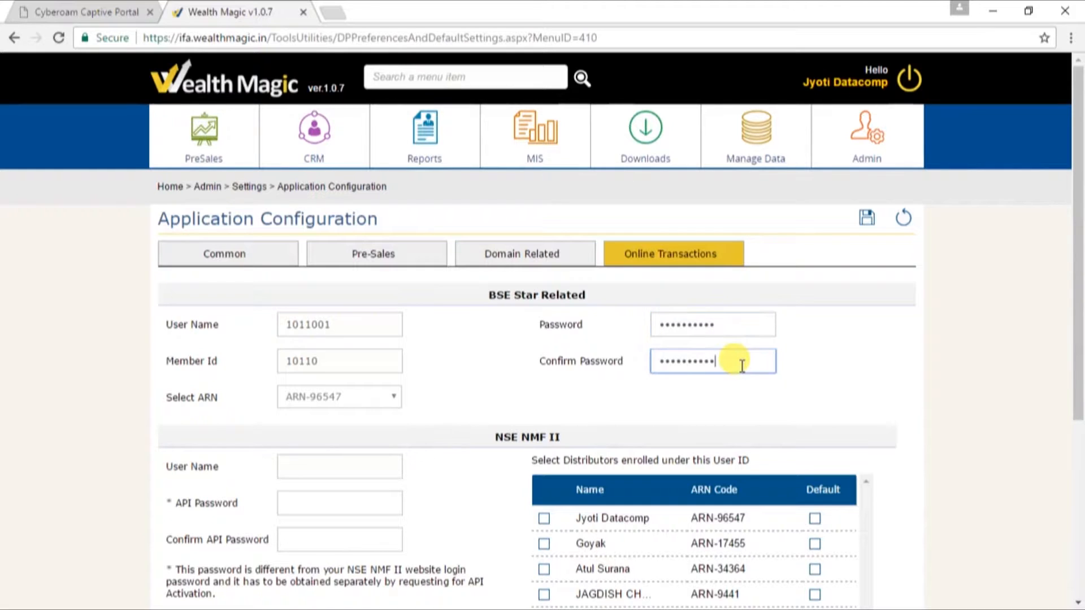
pyautogui.scroll(-3)
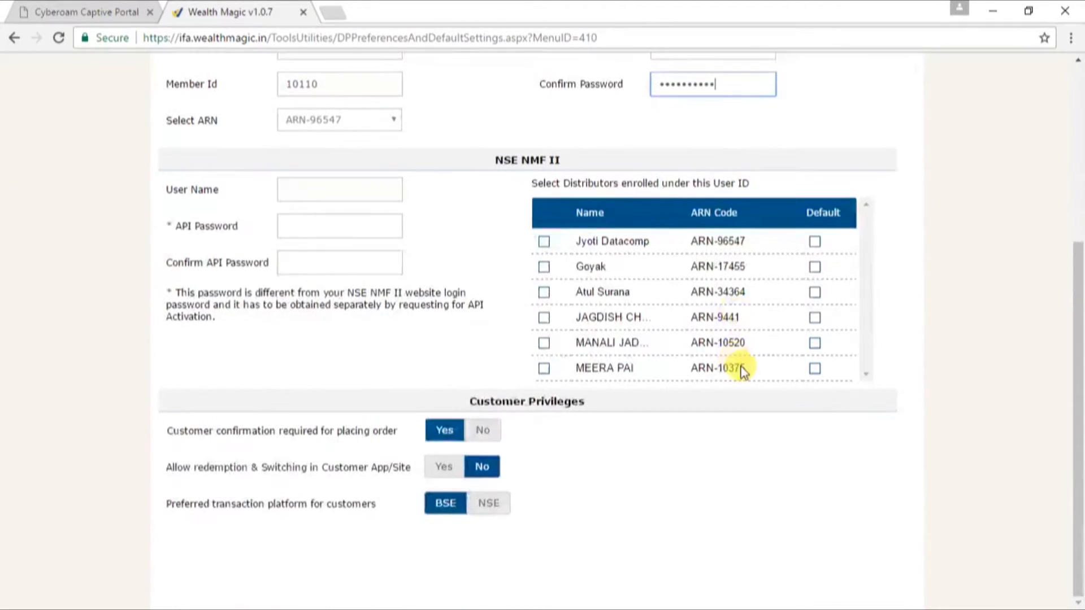
pyautogui.moveTo(653, 471)
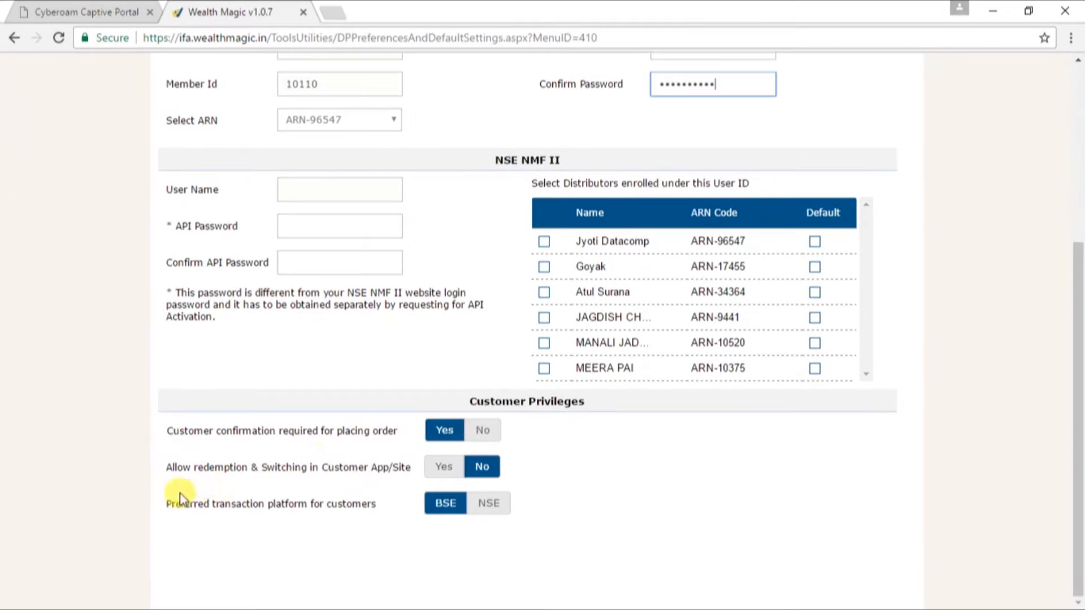
pyautogui.moveTo(250, 480)
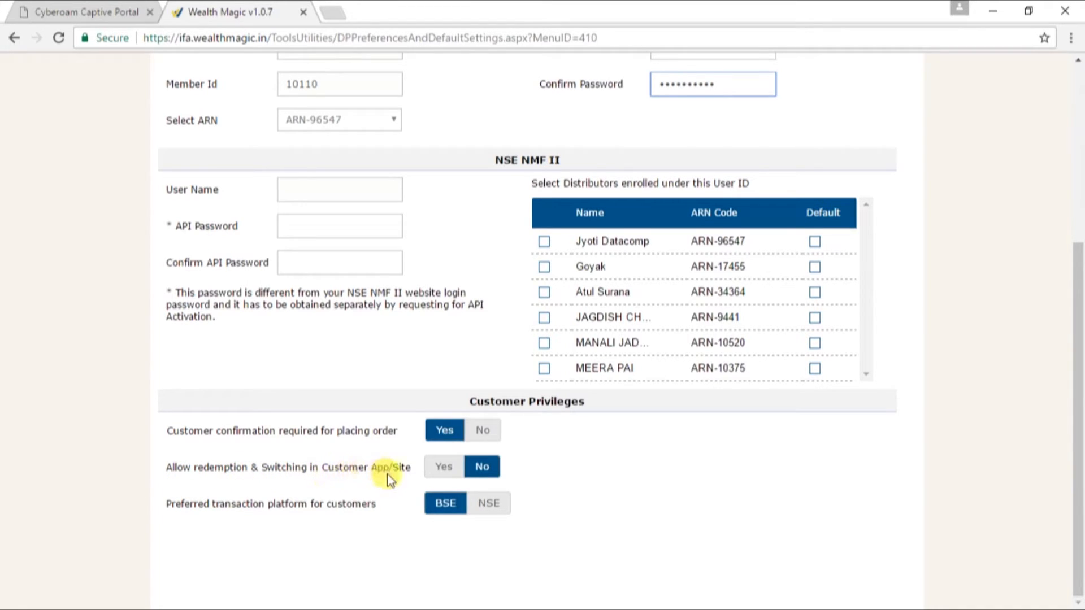
pyautogui.moveTo(396, 481)
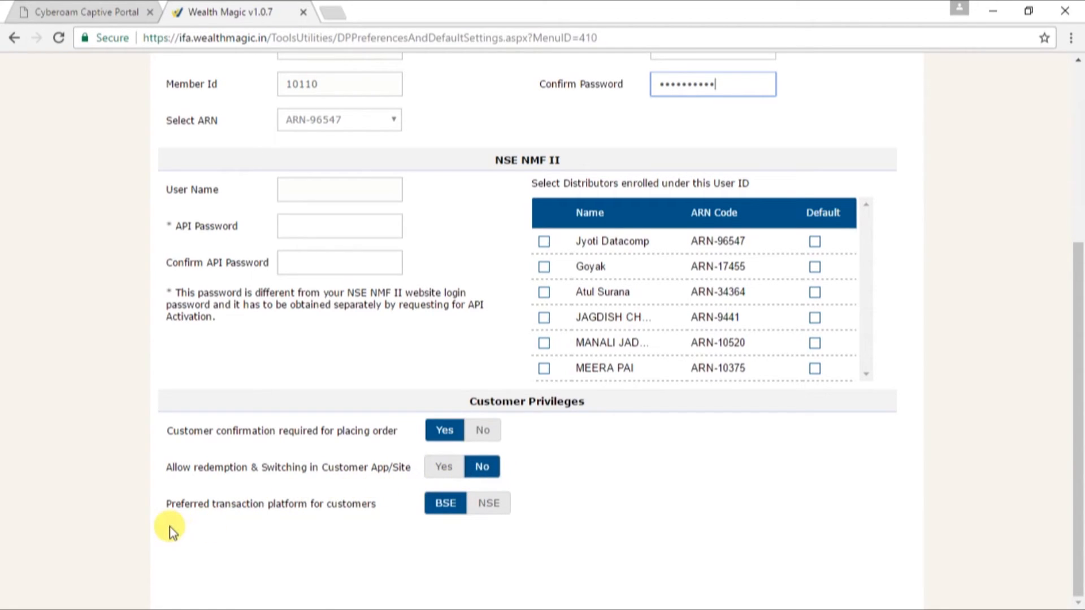
pyautogui.moveTo(346, 521)
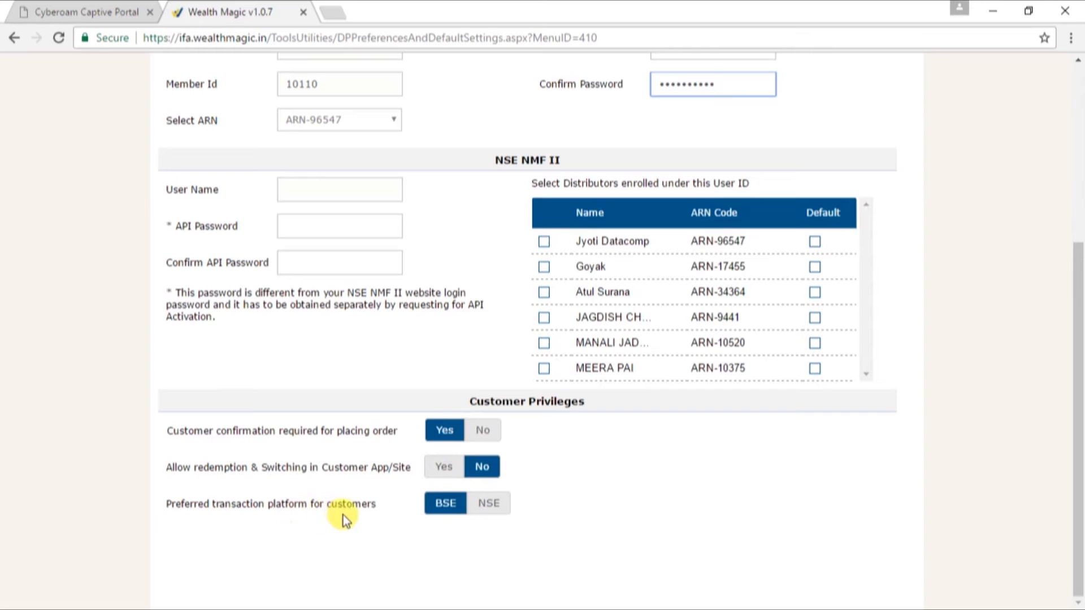
# Step: Save the Application Configuration with the BSE Star credentials and customer privileges
pyautogui.scroll(3)
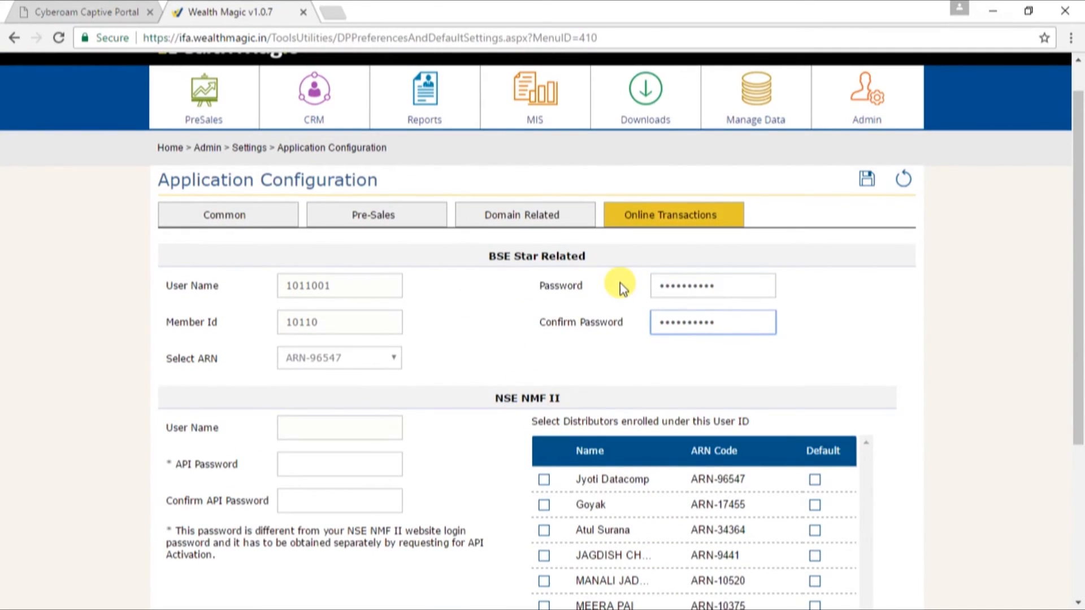
pyautogui.scroll(-3)
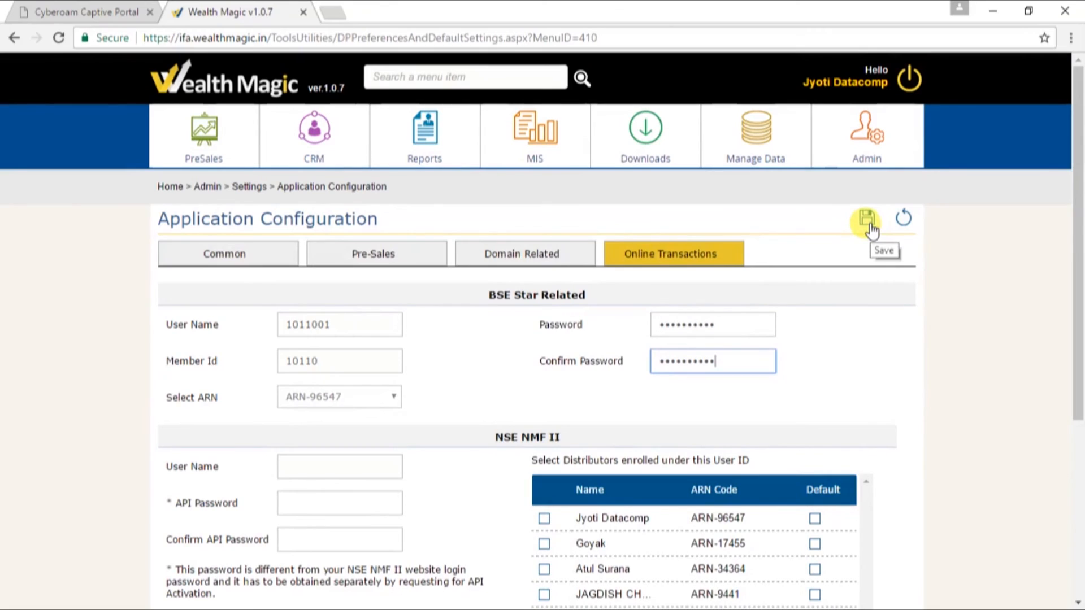
pyautogui.click(866, 218)
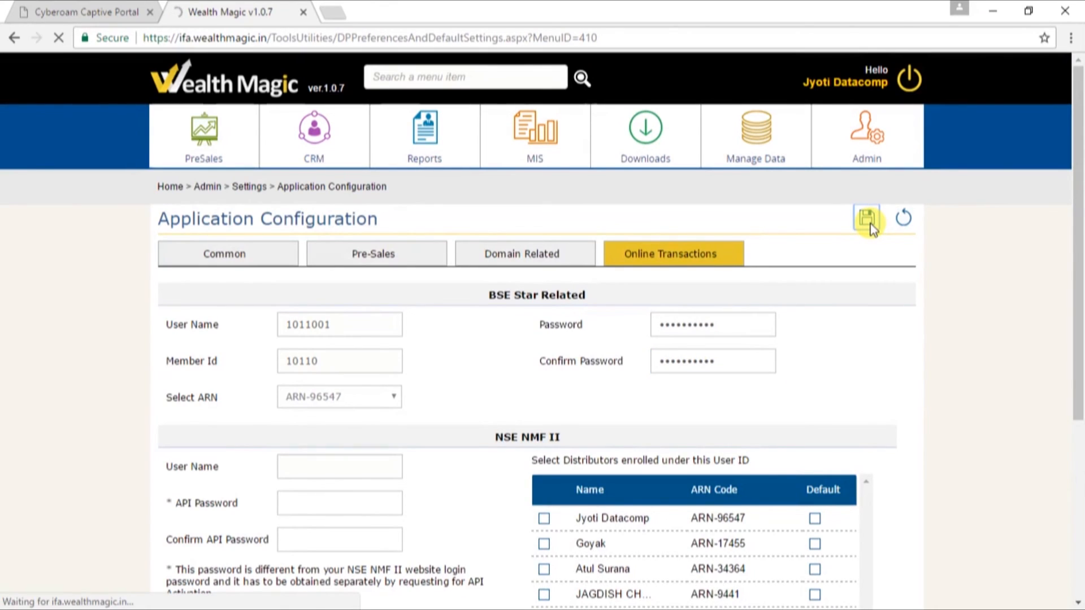